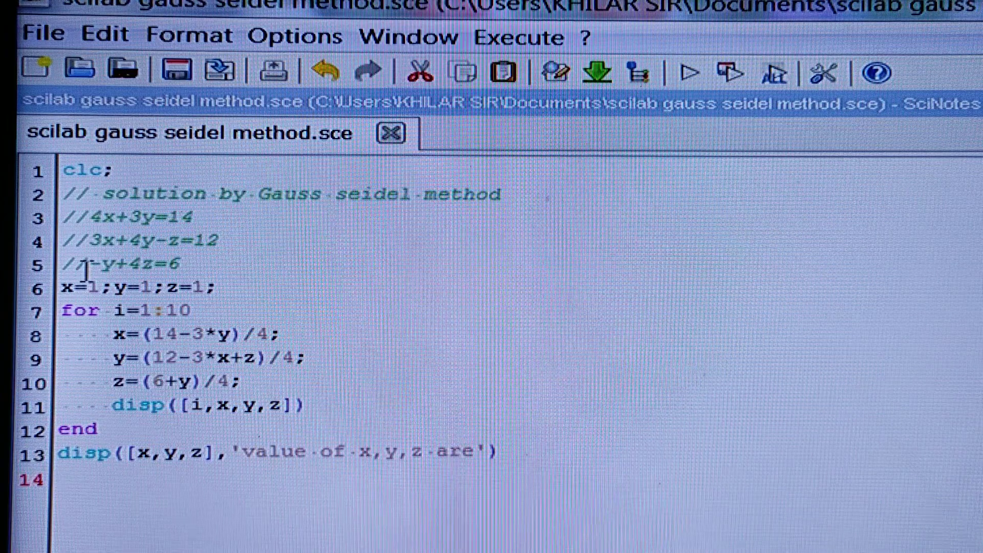
- Run the Gauss-Seidel script with echo (x≈2.014, y≈1.988, z≈1.997), then return to SciNotes
left_click(191, 264)
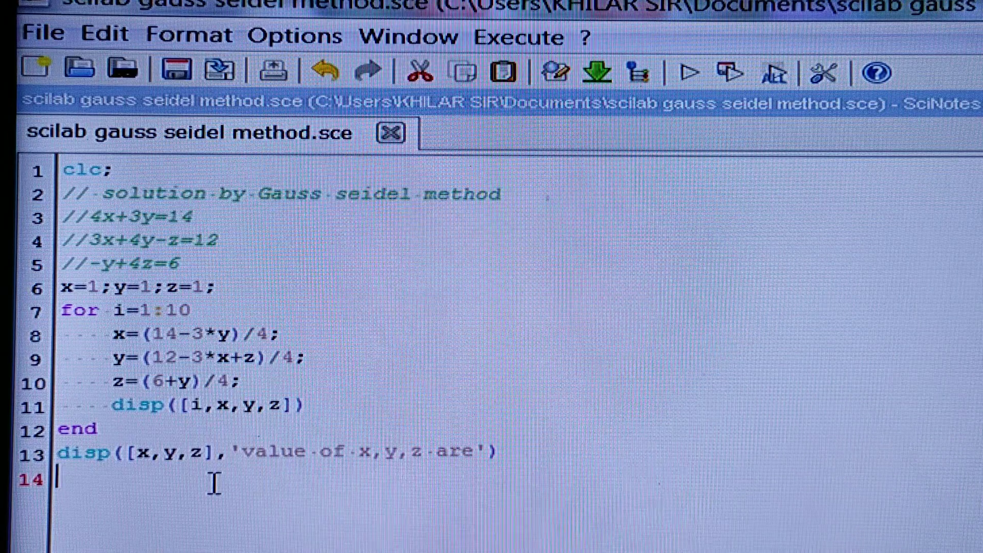
mouse_move(302, 251)
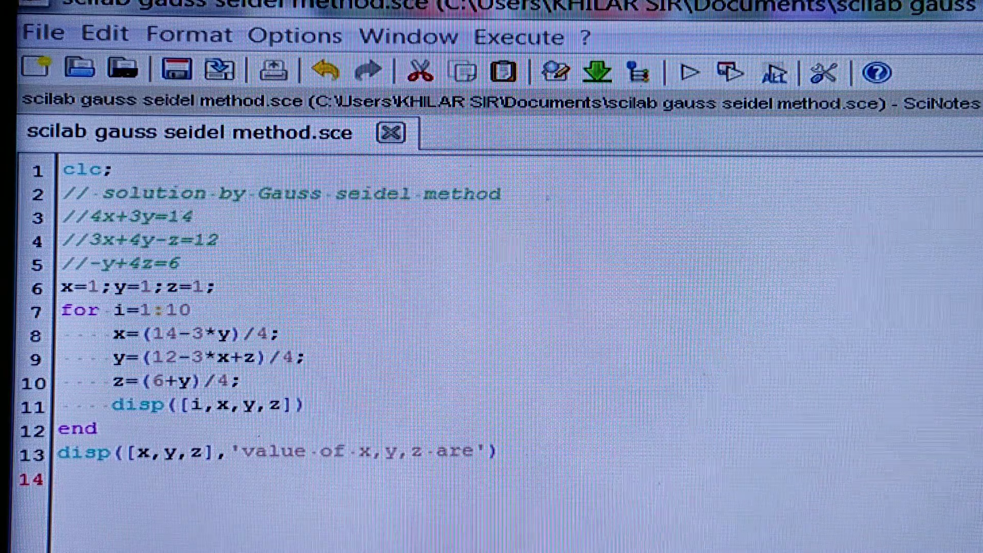
left_click(690, 72)
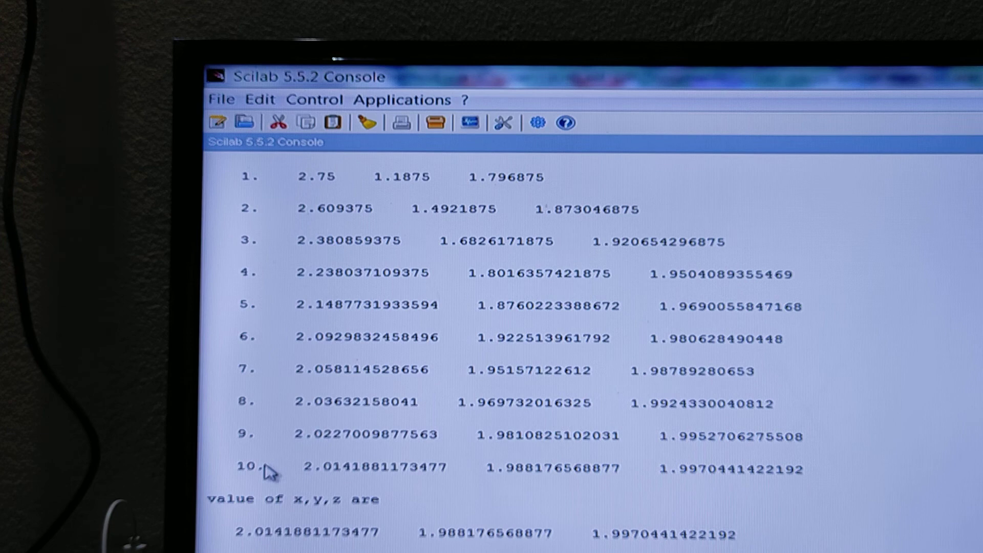
mouse_move(296, 485)
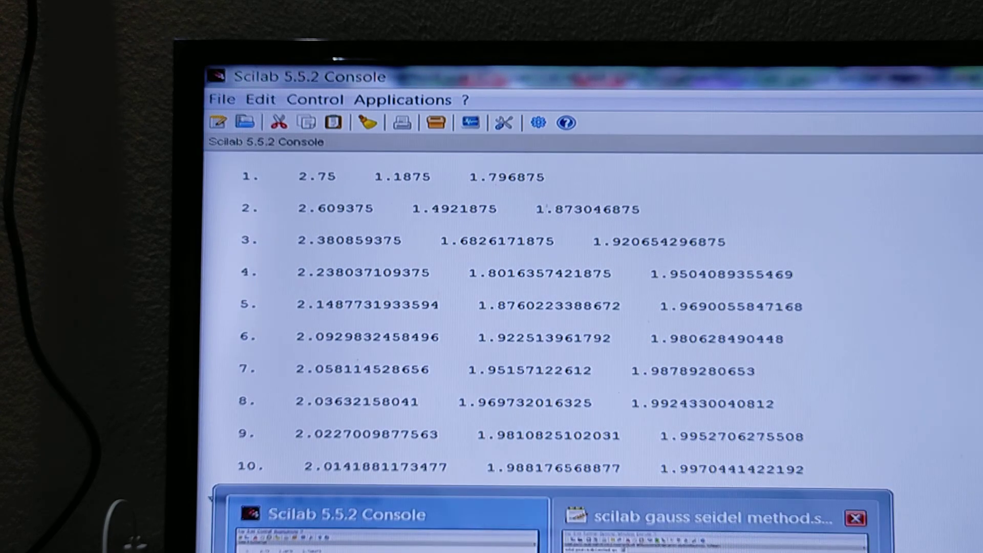
left_click(703, 521)
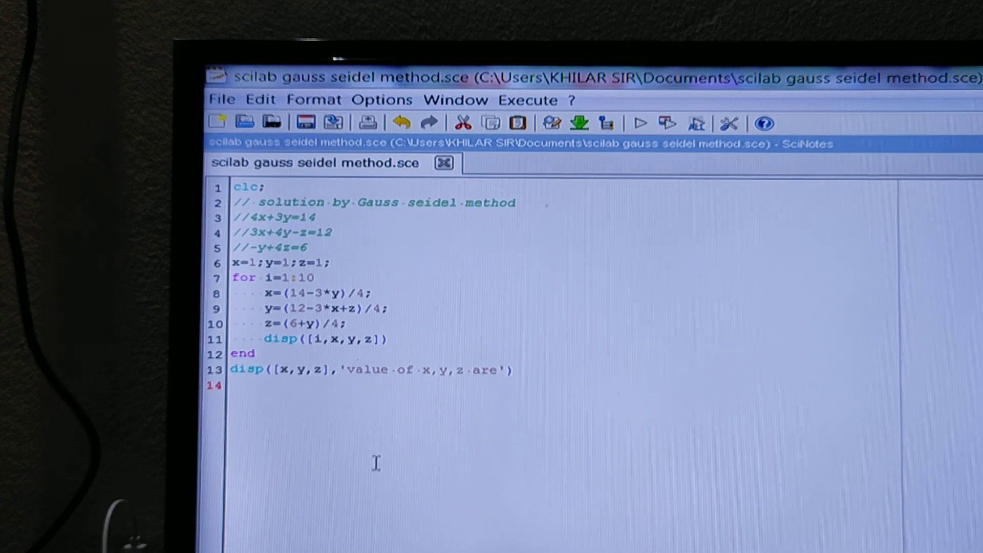